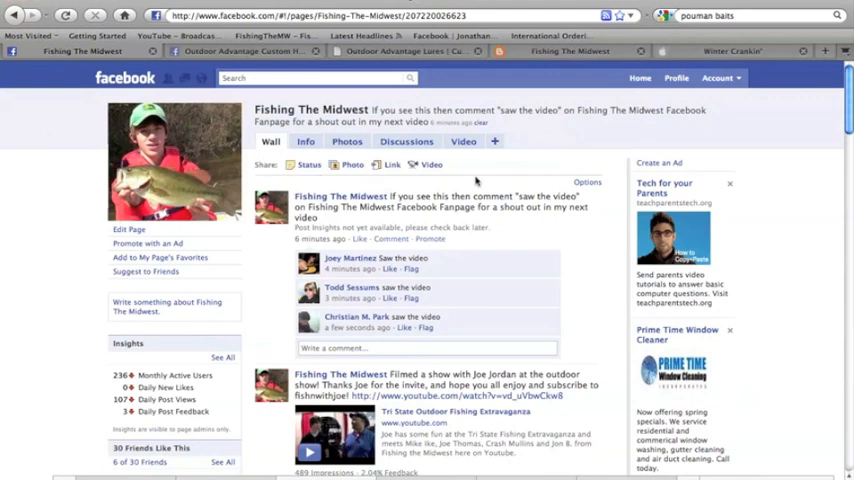
- Search Facebook for 'Fishing the' and scroll through the Fishing The Midwest page's posts
click(310, 78)
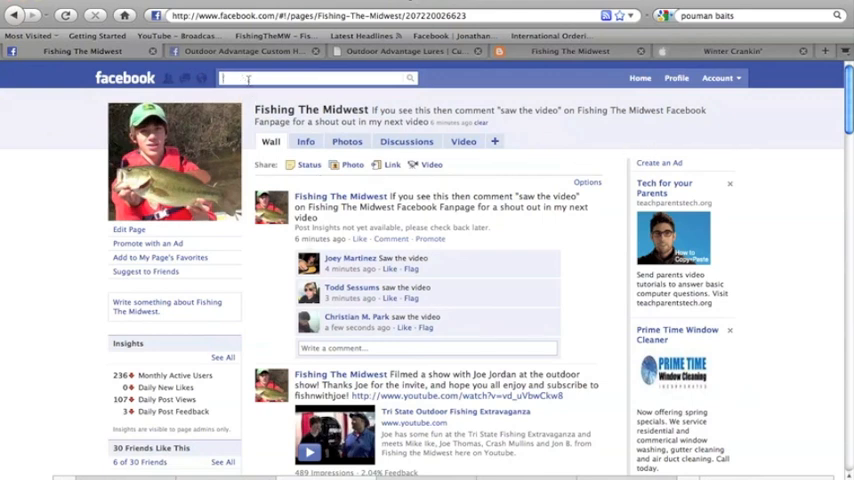
text(Fishing the mm)
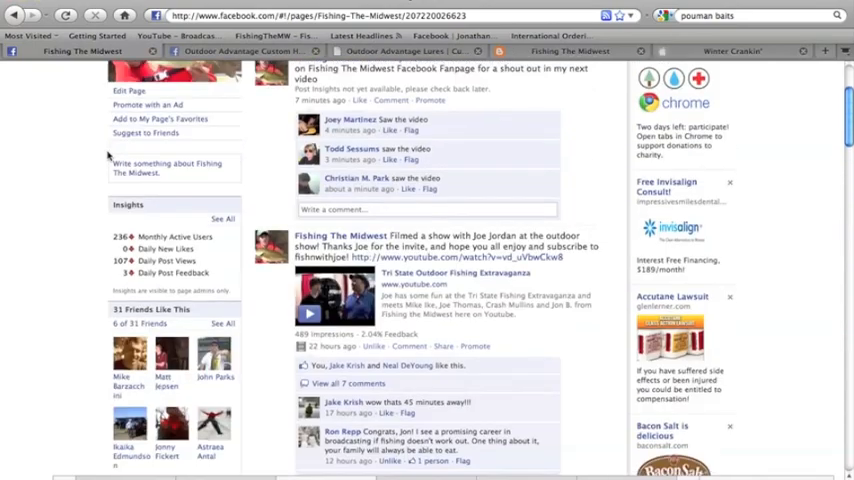
scroll(down, 3)
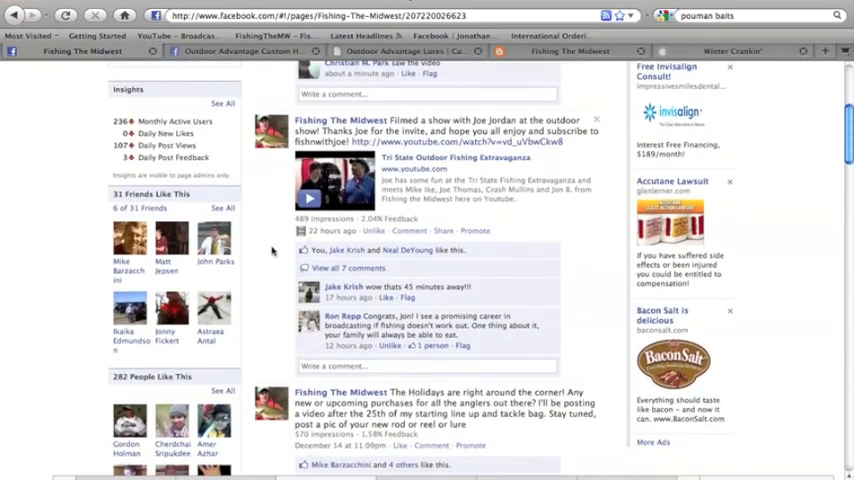
scroll(down, 3)
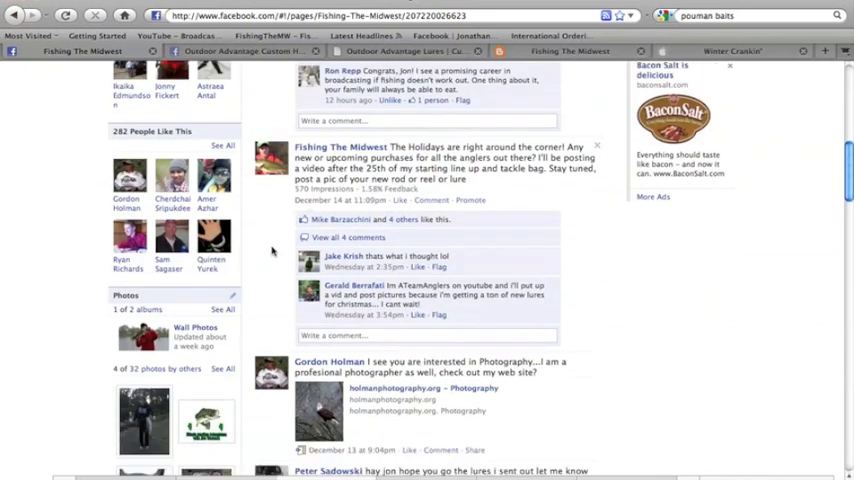
scroll(down, 3)
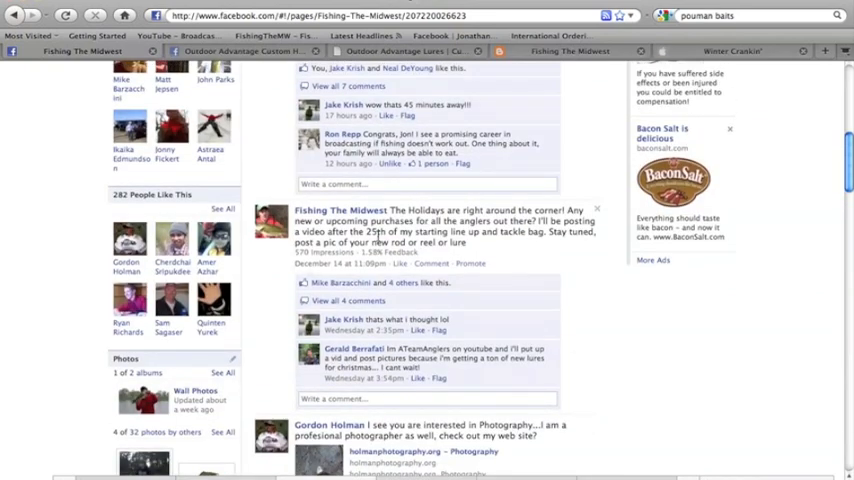
scroll(down, 3)
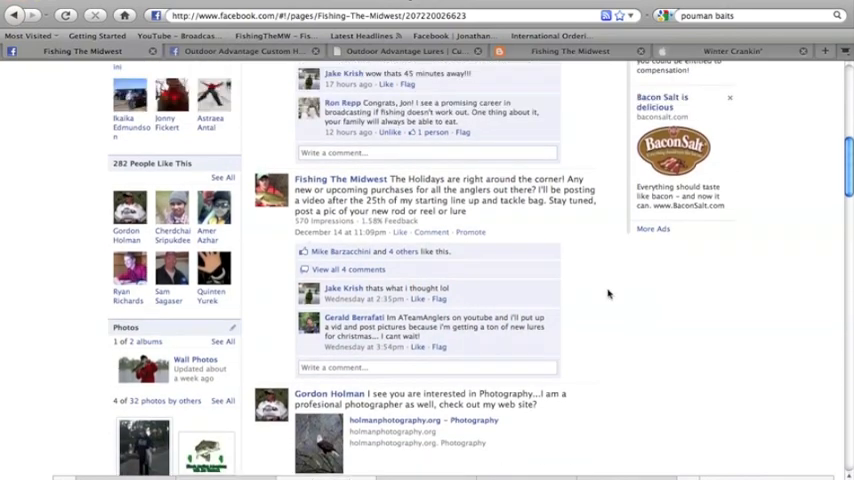
scroll(down, 3)
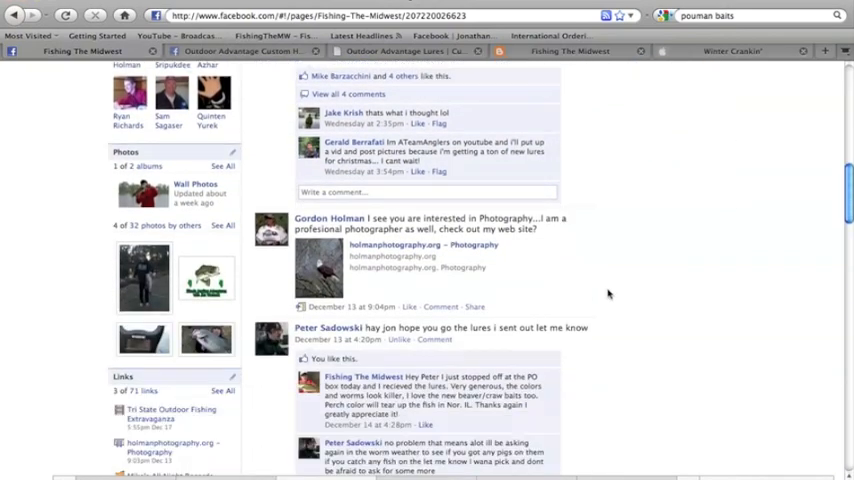
scroll(down, 3)
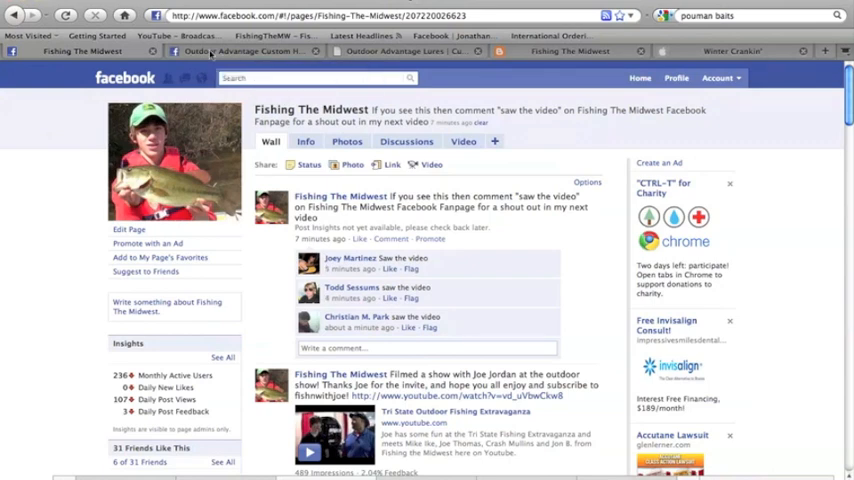
- Switch to the Outdoor Advantage Custom Hand Poured Lures fan page and browse its ODA Products photo and wall posts
click(240, 52)
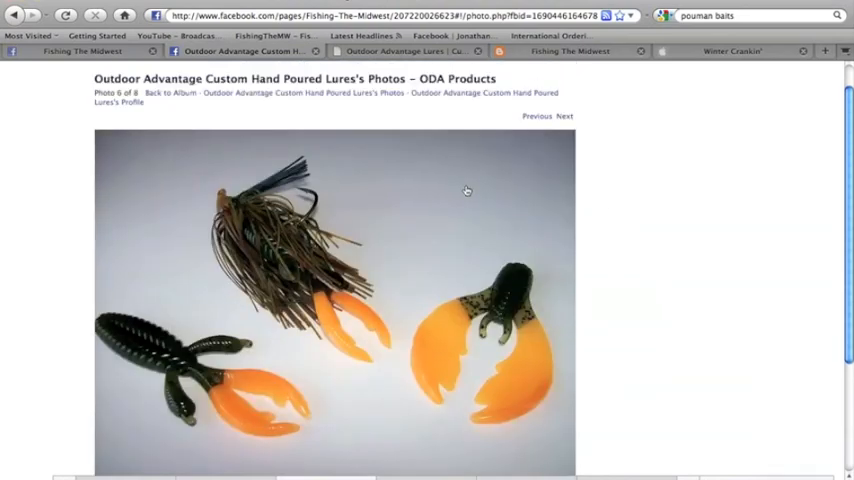
mouse_move(584, 238)
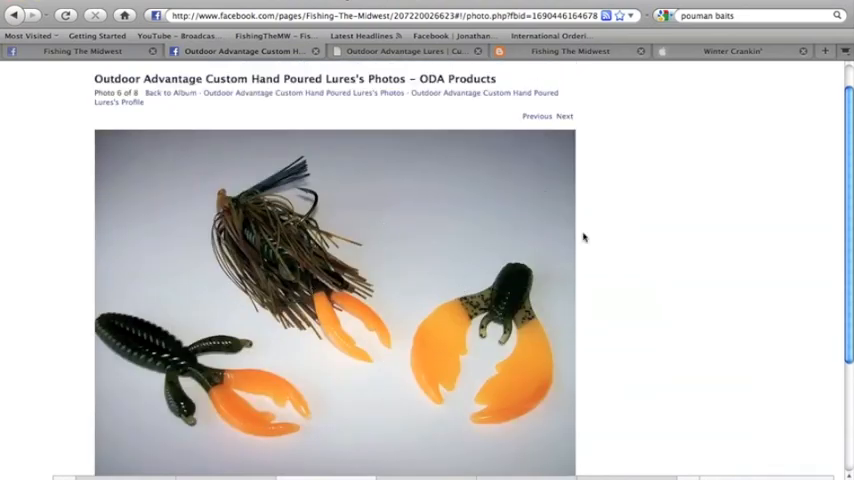
scroll(down, 3)
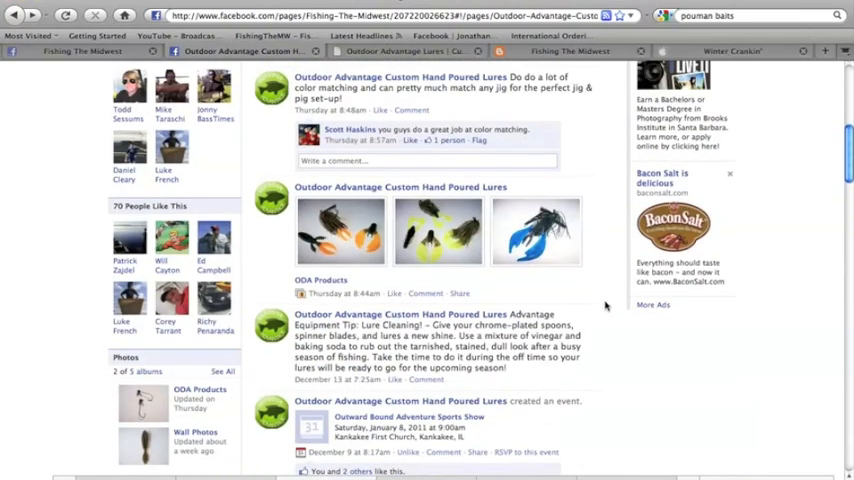
scroll(down, 3)
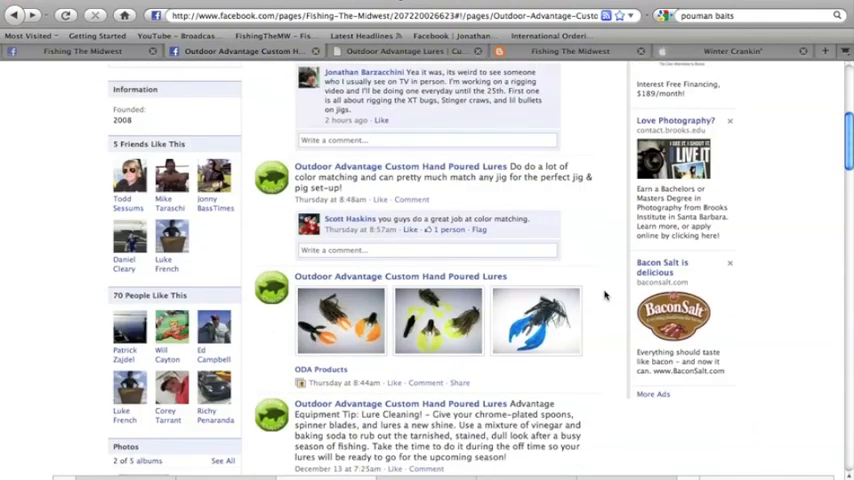
scroll(up, 3)
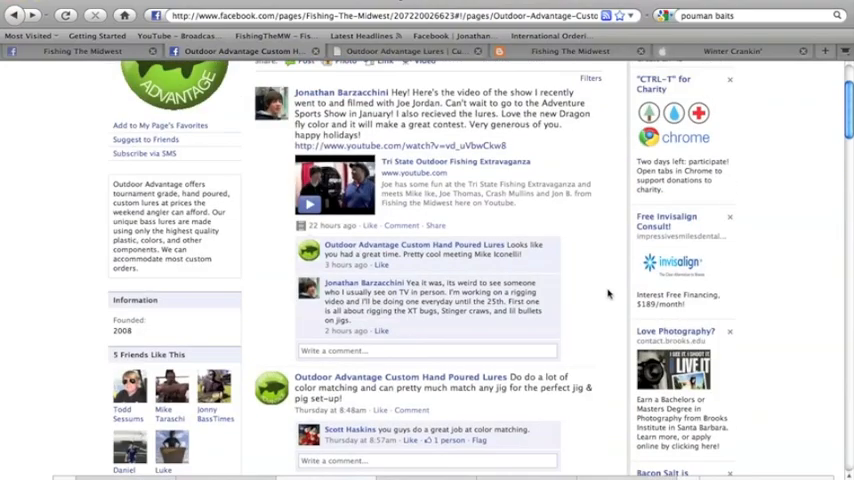
scroll(down, 3)
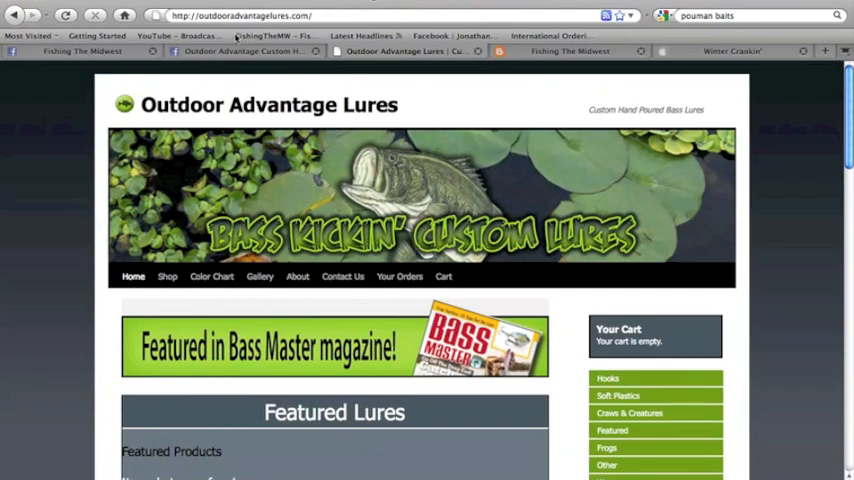
- Browse the shop's lure listings and prices and open the 4.75" Tru-Min minnow product page
scroll(down, 3)
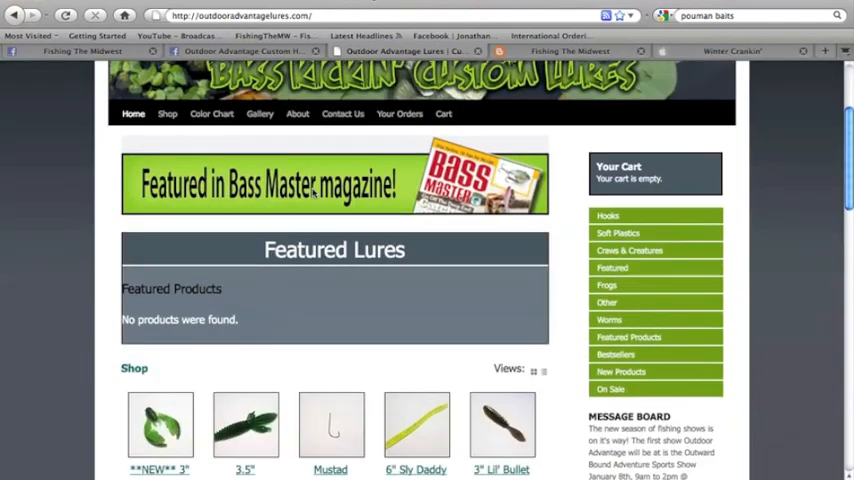
scroll(down, 3)
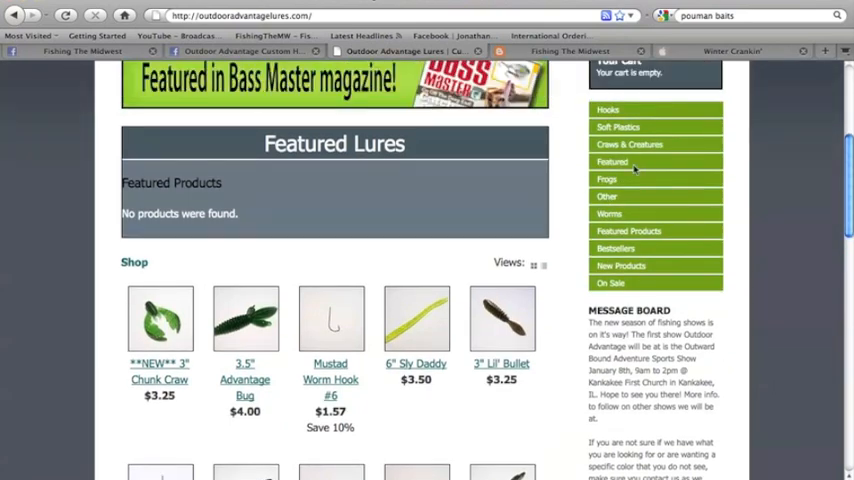
click(608, 196)
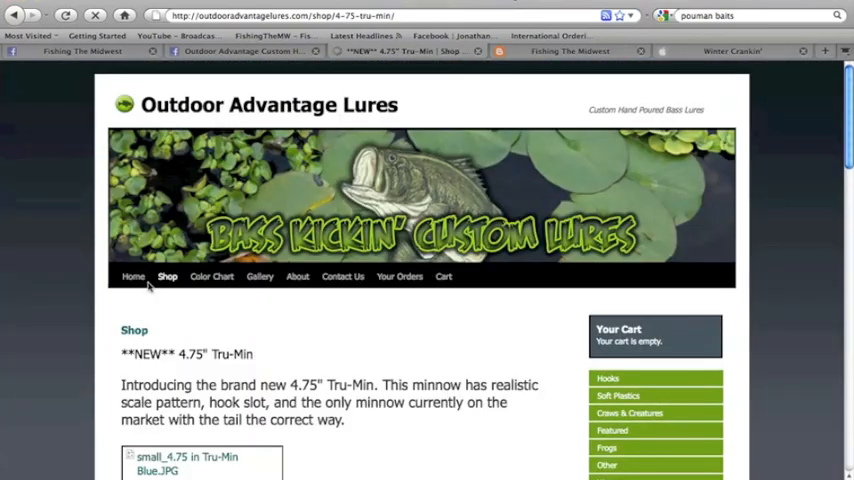
scroll(down, 3)
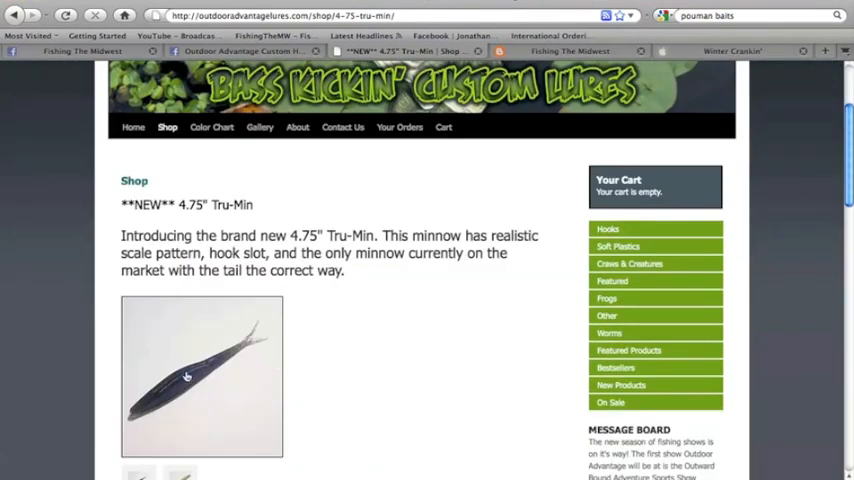
scroll(down, 3)
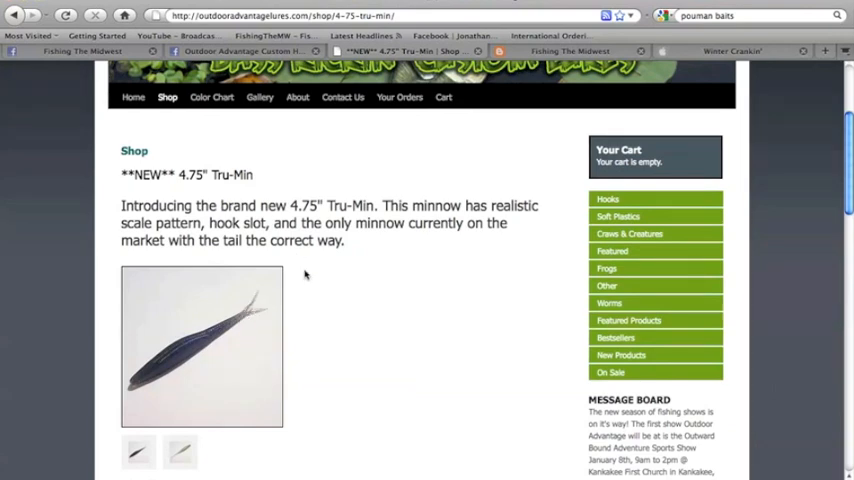
scroll(down, 3)
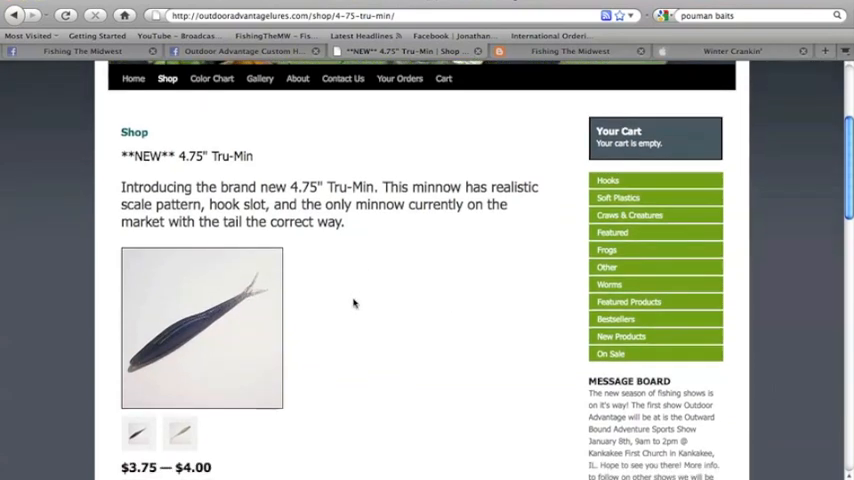
scroll(down, 3)
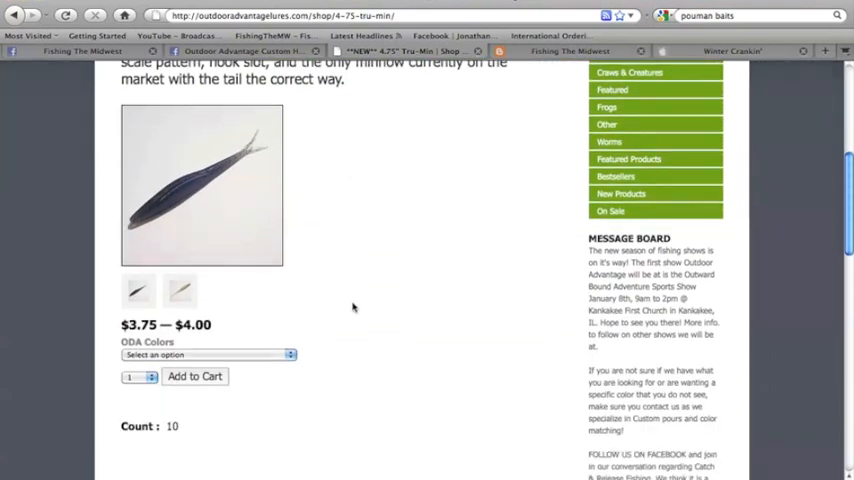
click(204, 354)
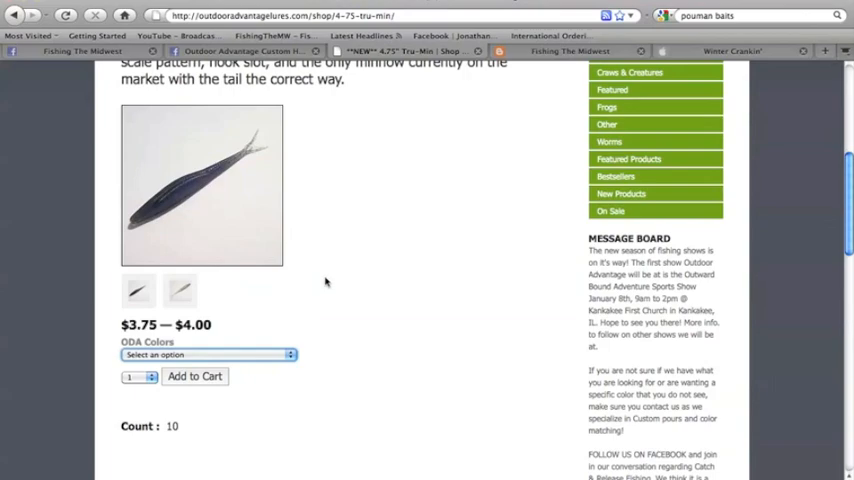
scroll(up, 3)
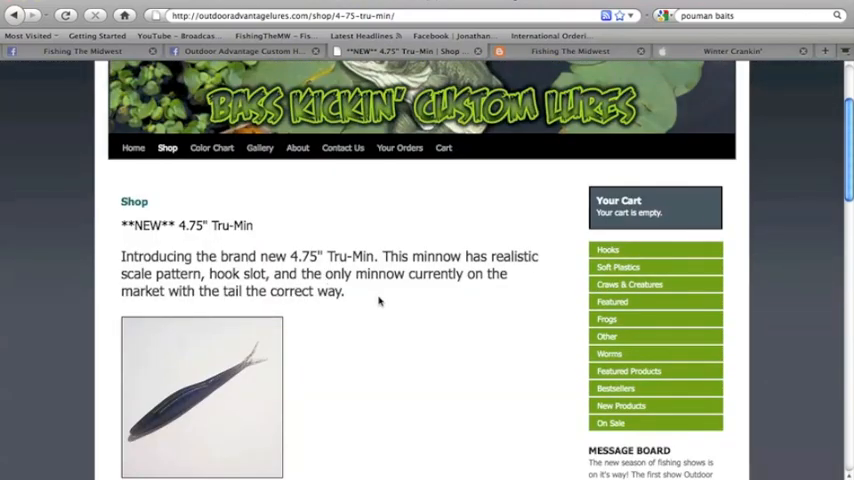
scroll(down, 3)
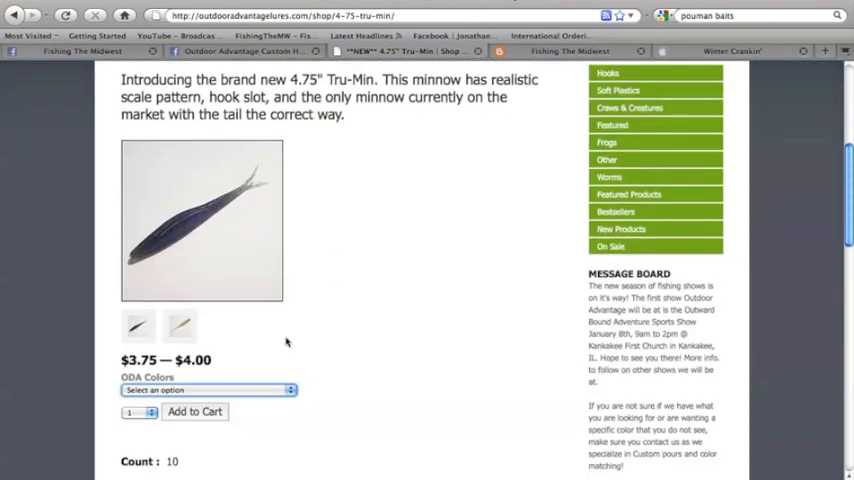
mouse_move(400, 304)
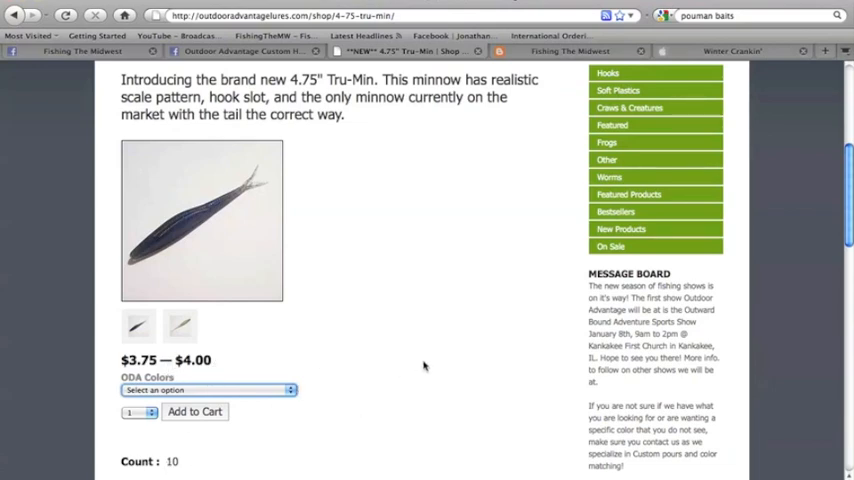
mouse_move(392, 350)
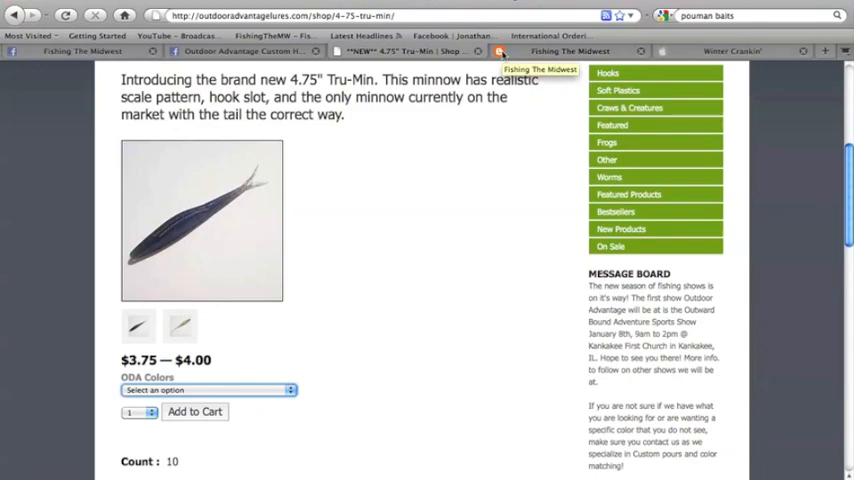
- Switch to the Fishing The Midwest blogspot and scroll through its posts from the Shimano Stradic Ci4 2500 reel review
click(568, 52)
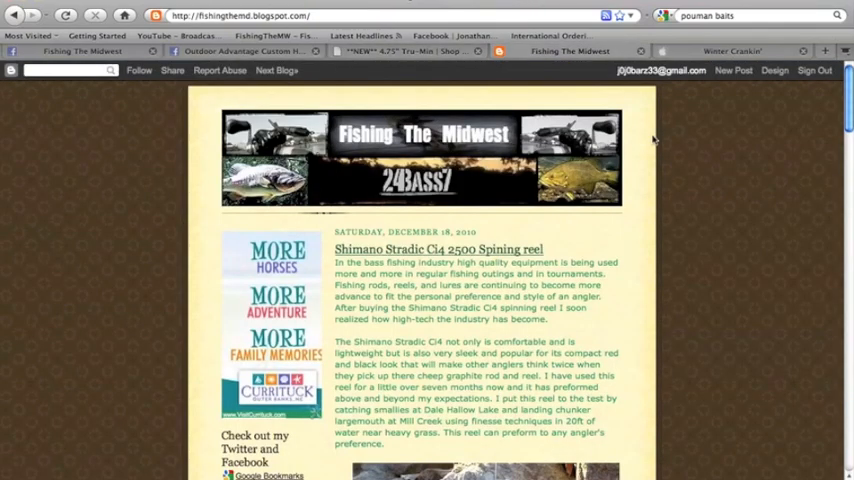
scroll(down, 3)
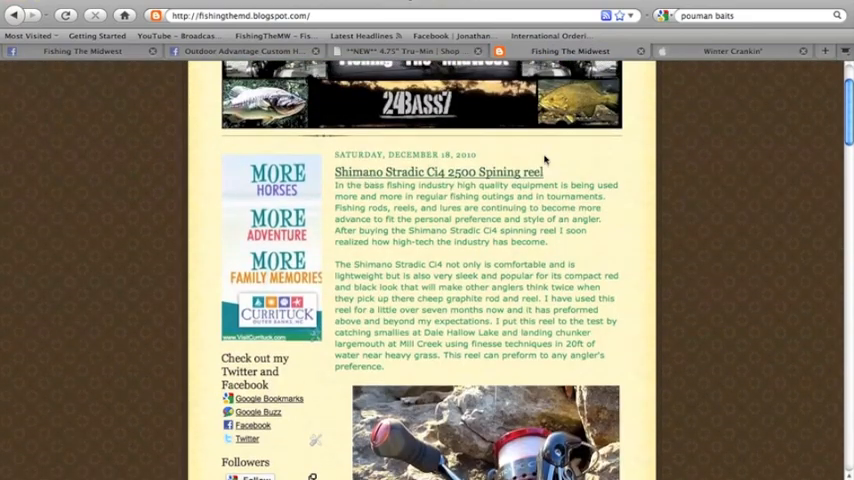
scroll(down, 3)
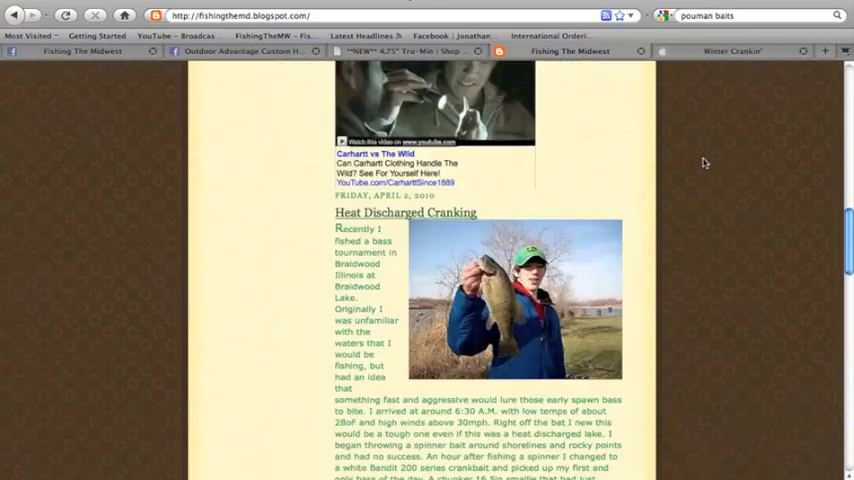
scroll(down, 3)
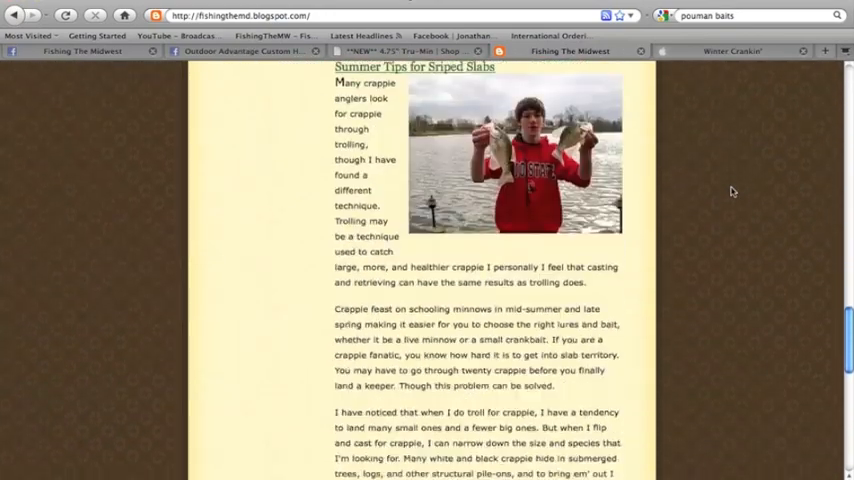
scroll(down, 3)
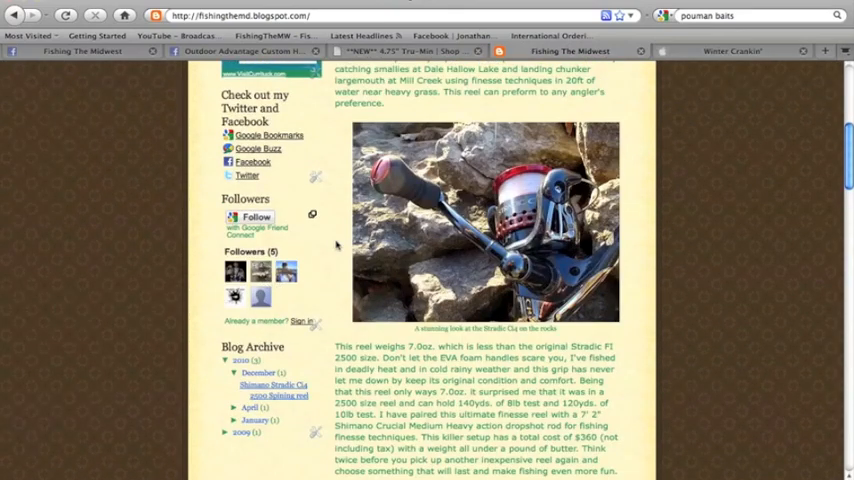
mouse_move(296, 288)
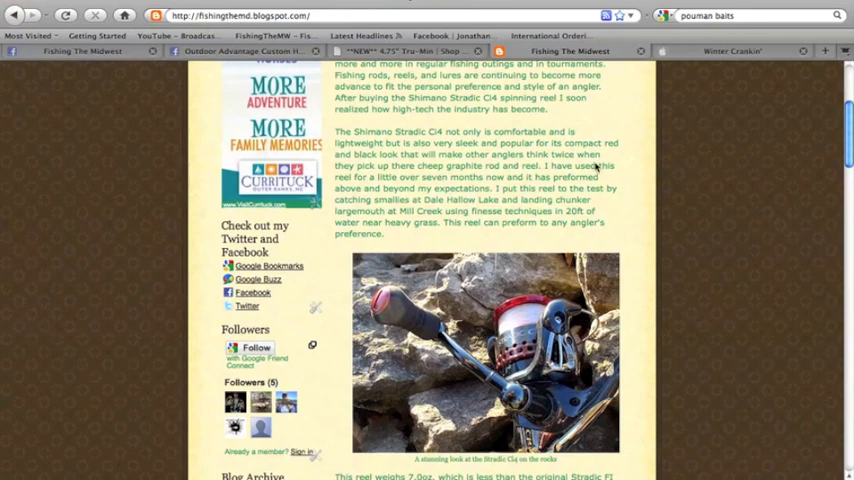
scroll(down, 3)
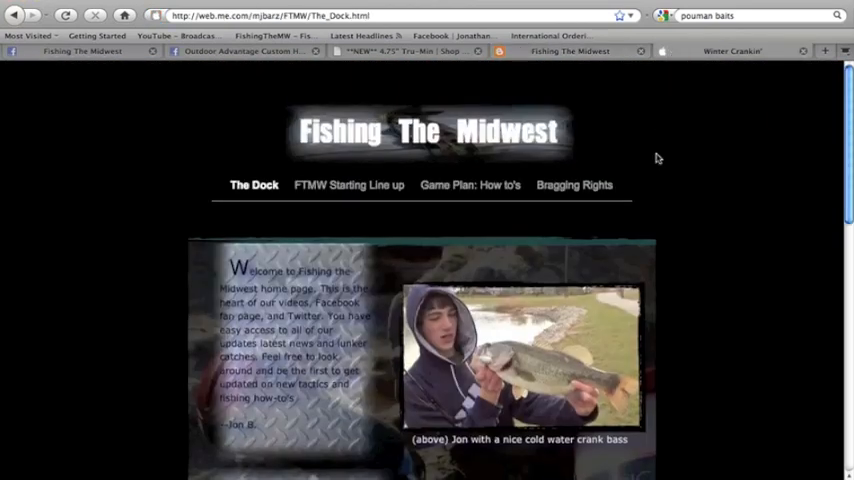
- Scroll The Dock page through the welcome note, Winter Crankin' article and sponsors, then back toward the top
scroll(down, 3)
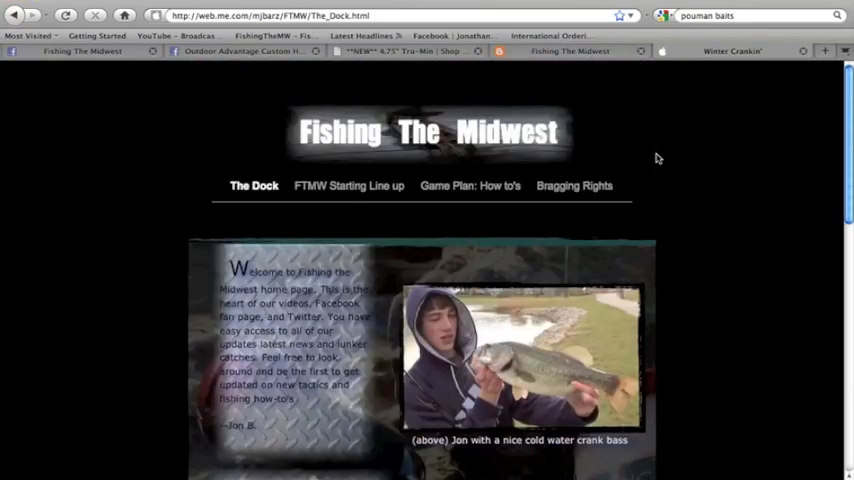
scroll(down, 3)
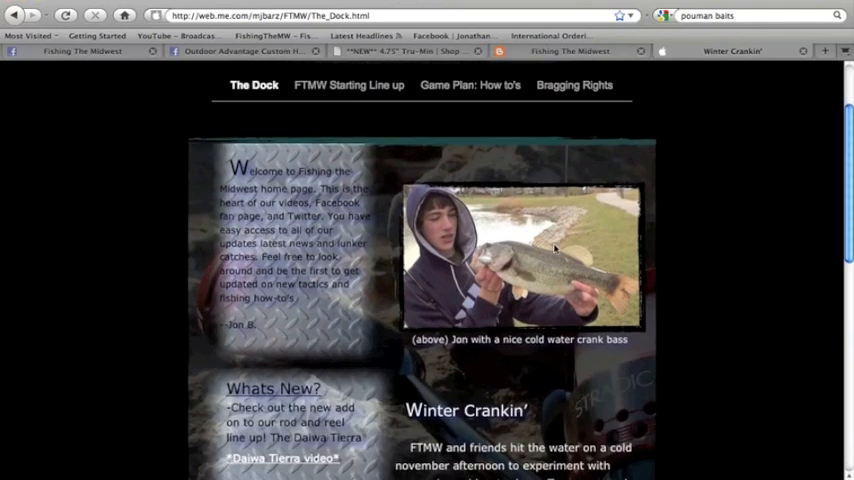
scroll(up, 3)
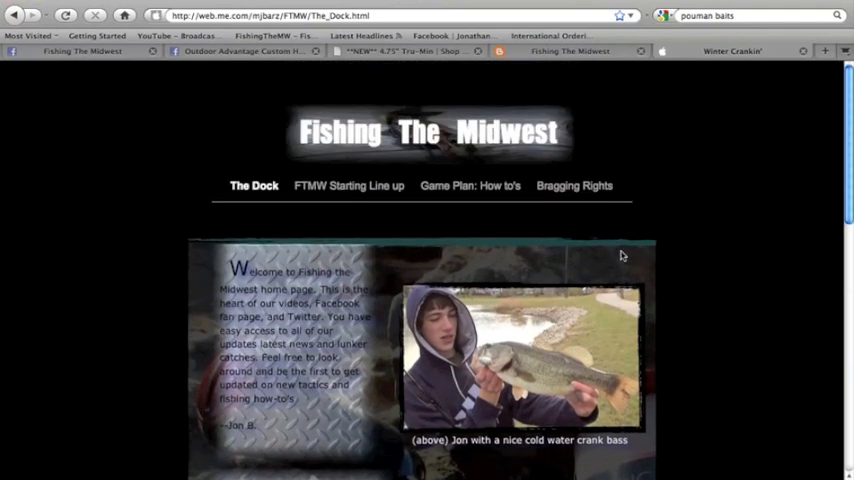
scroll(down, 3)
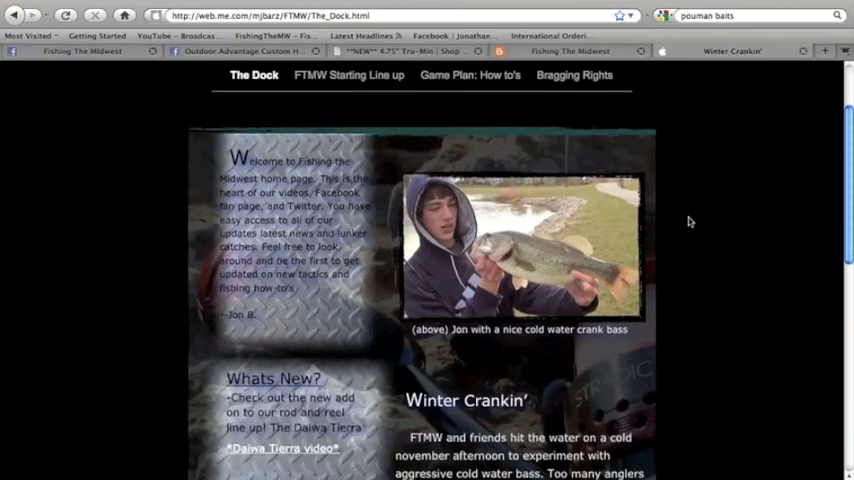
scroll(down, 3)
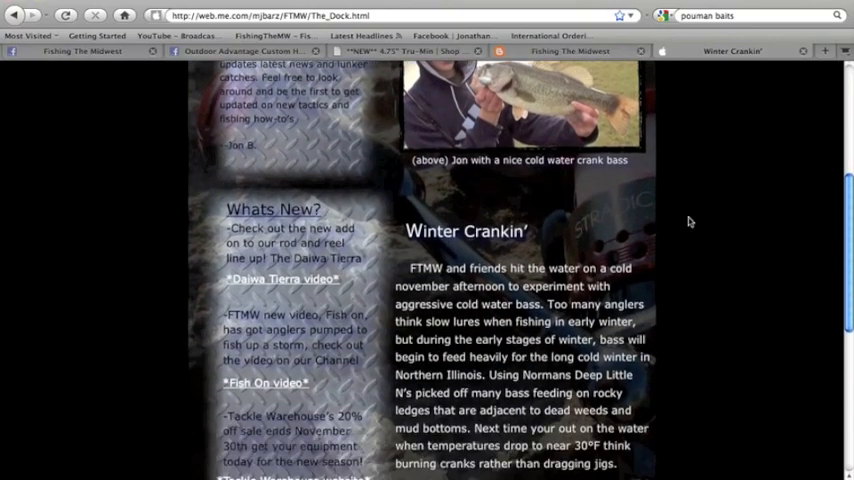
scroll(down, 3)
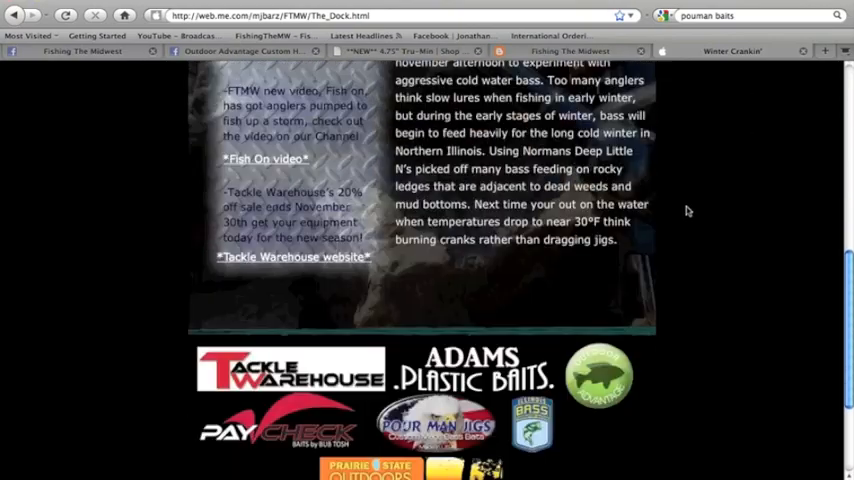
scroll(up, 3)
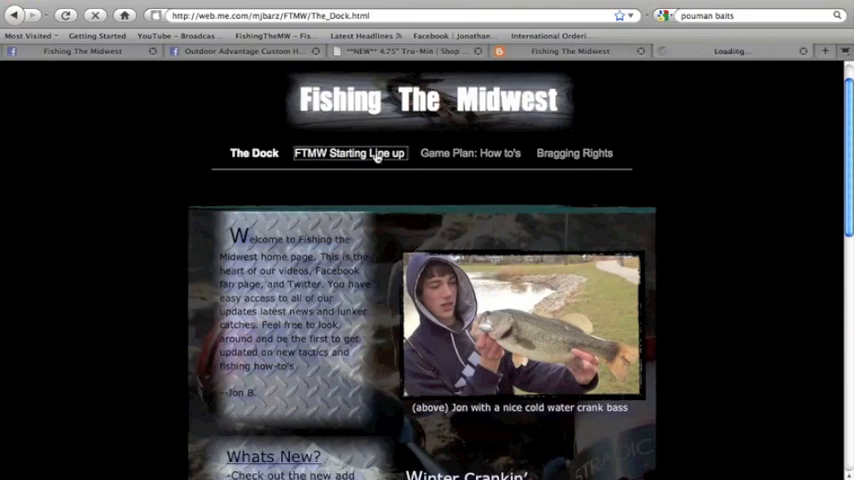
- Visit the FTMW Starting Line-up and Game Plan jig article pages, then the Bragging Rights bass photo page
click(348, 152)
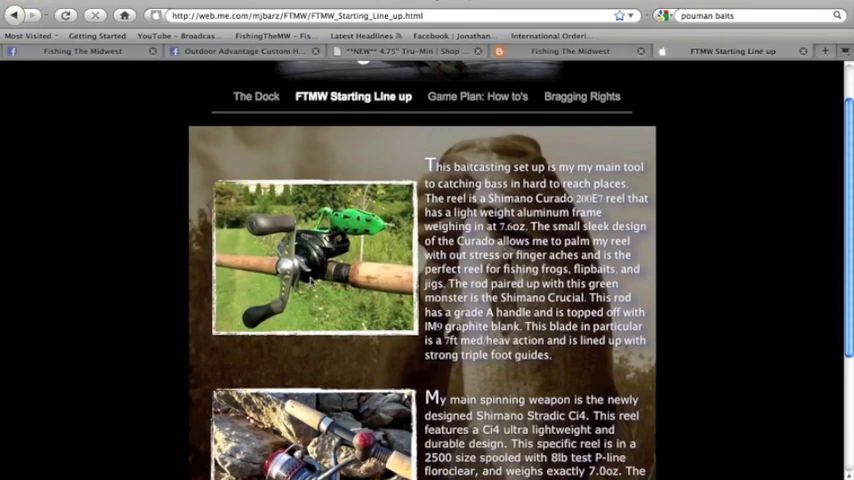
click(476, 96)
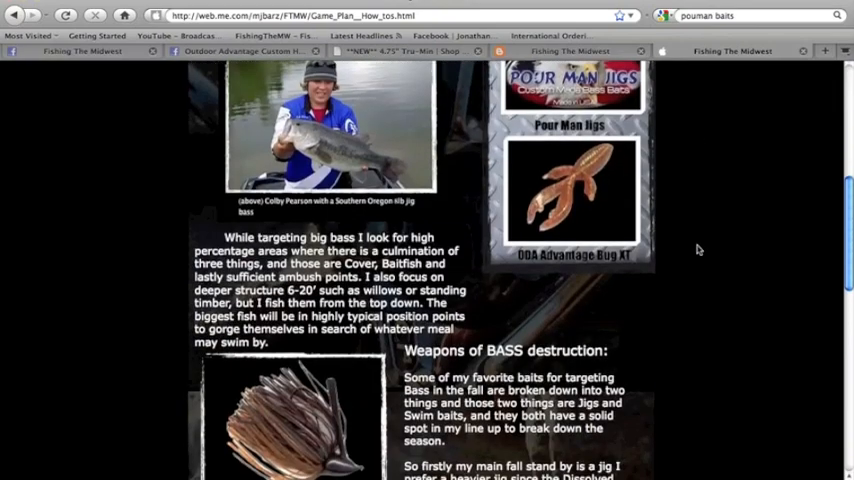
scroll(down, 3)
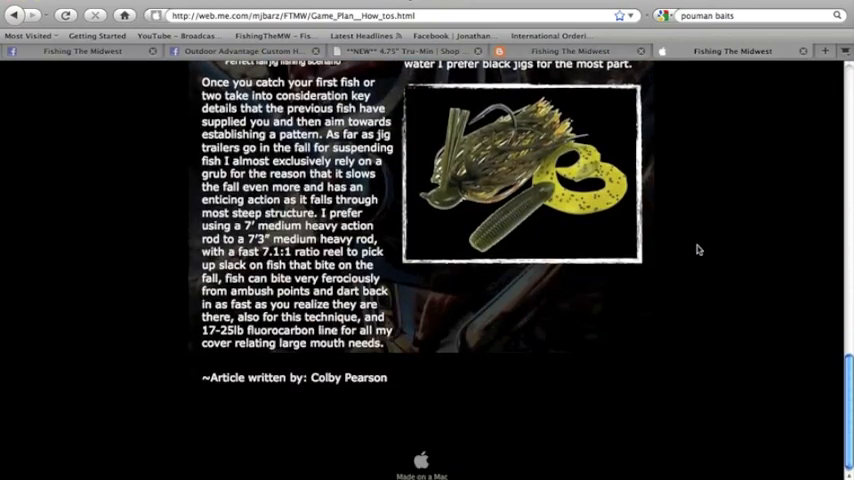
scroll(down, 3)
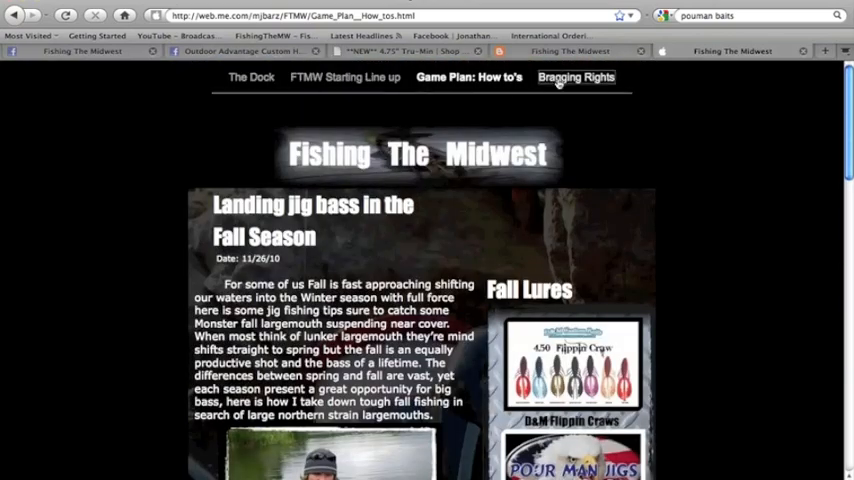
click(576, 76)
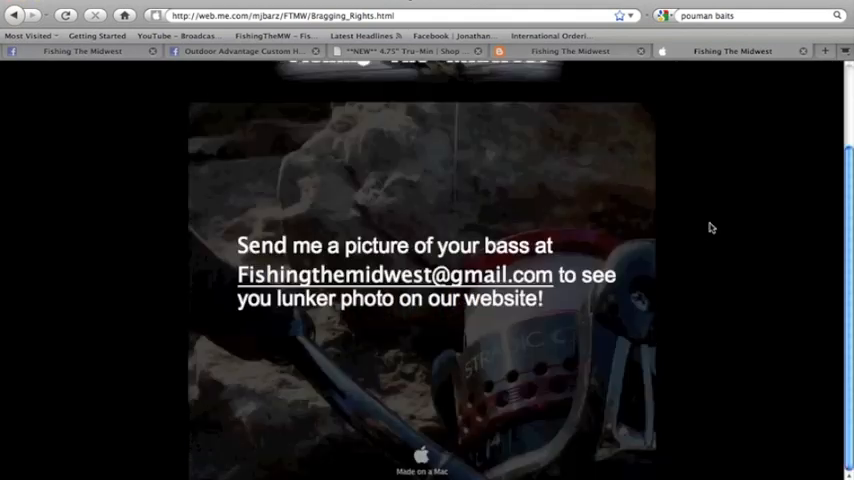